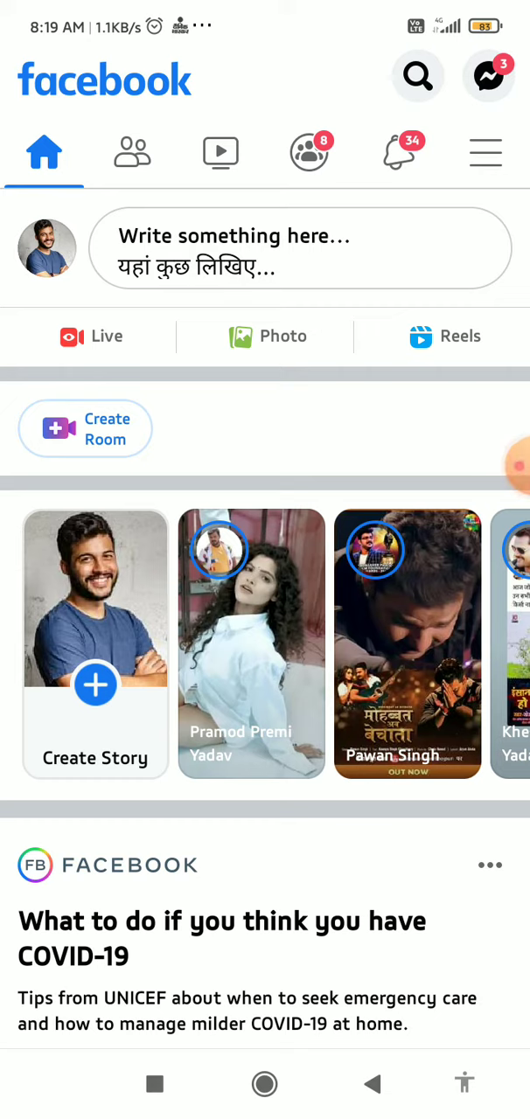
Reveal the expanded Settings & Privacy section in the Facebook main menu
{"action": "scroll", "scroll_direction": "down", "scroll_amount": 3}
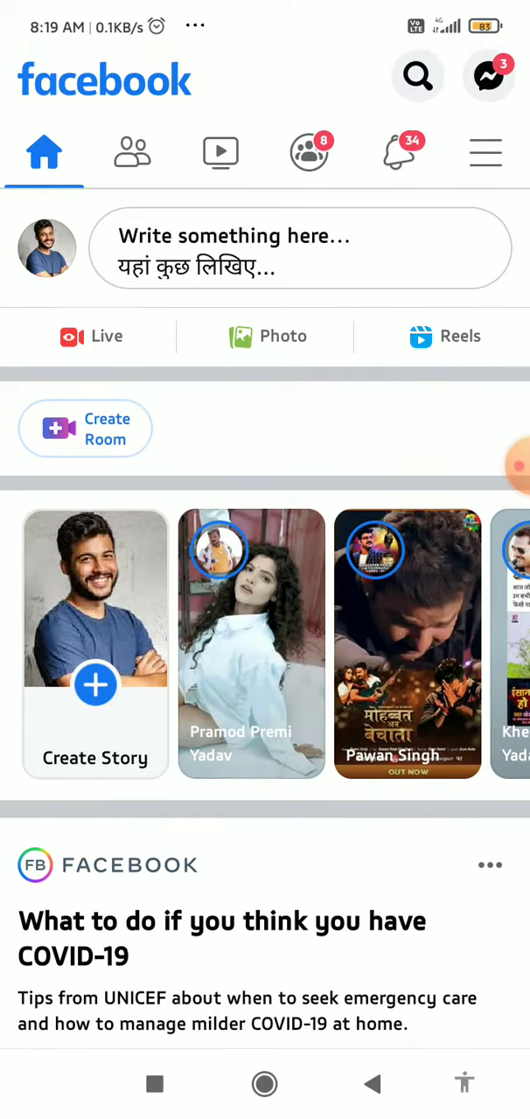
{"action": "left_click", "coordinate": [486, 154]}
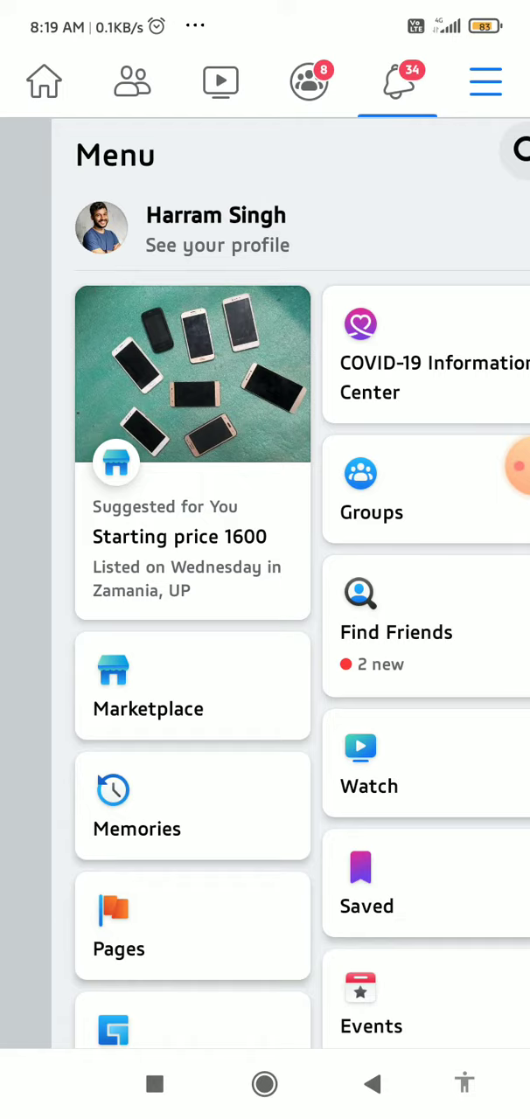
{"action": "scroll", "scroll_direction": "down", "scroll_amount": 3}
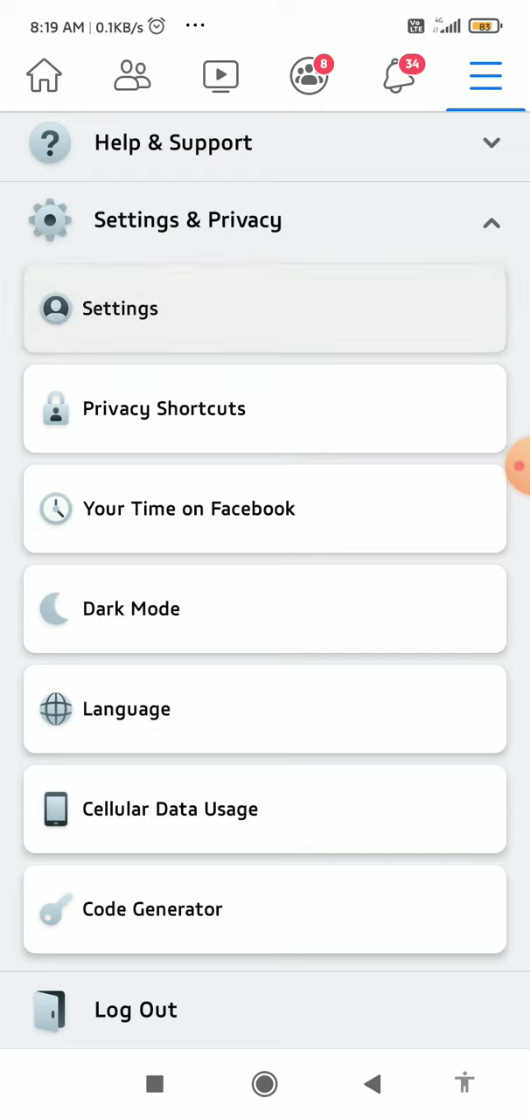
Reach the Privacy section of Settings where Blocking, Location and Active Status are listed
{"action": "left_click", "coordinate": [119, 307]}
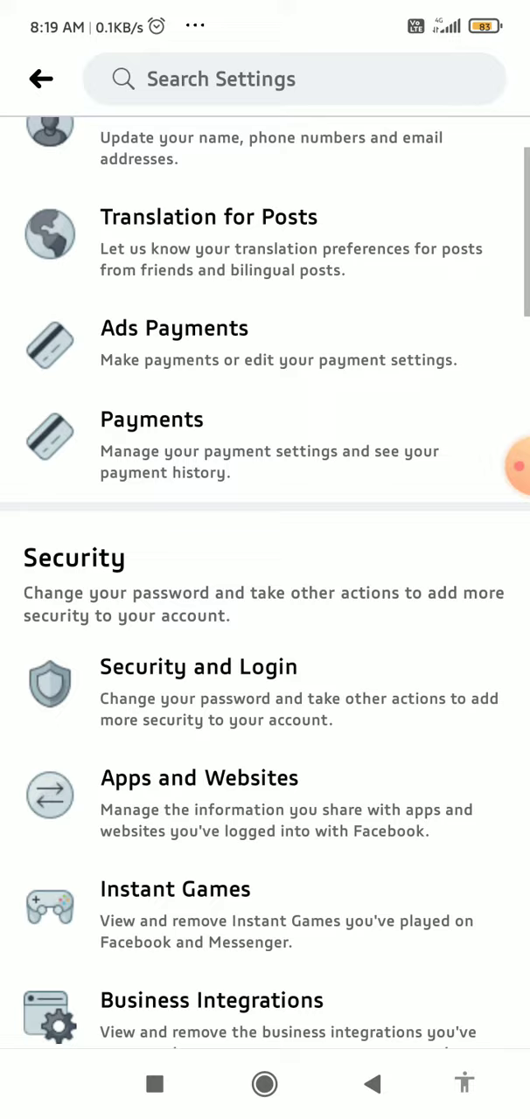
{"action": "scroll", "scroll_direction": "down", "scroll_amount": 3}
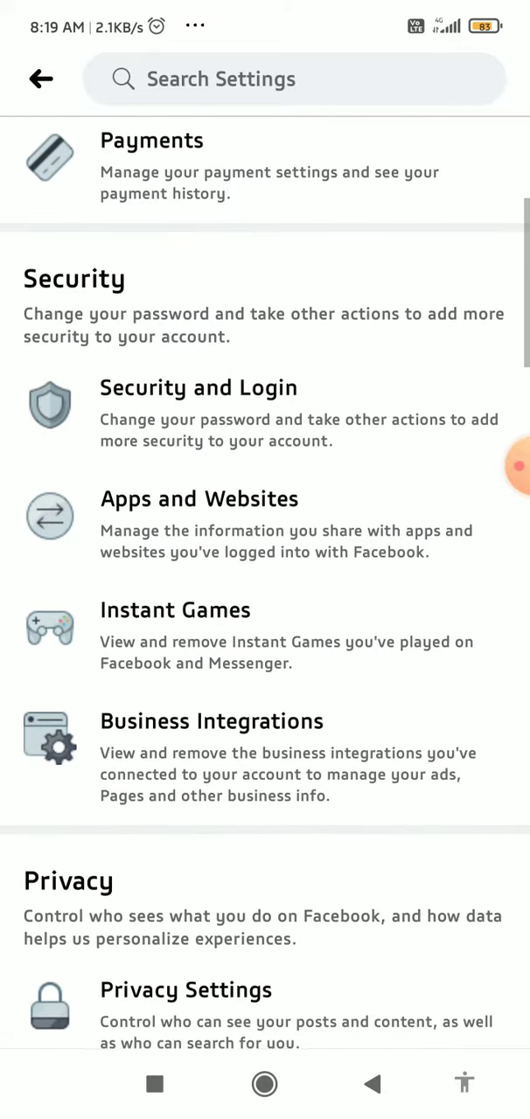
{"action": "scroll", "scroll_direction": "down", "scroll_amount": 3}
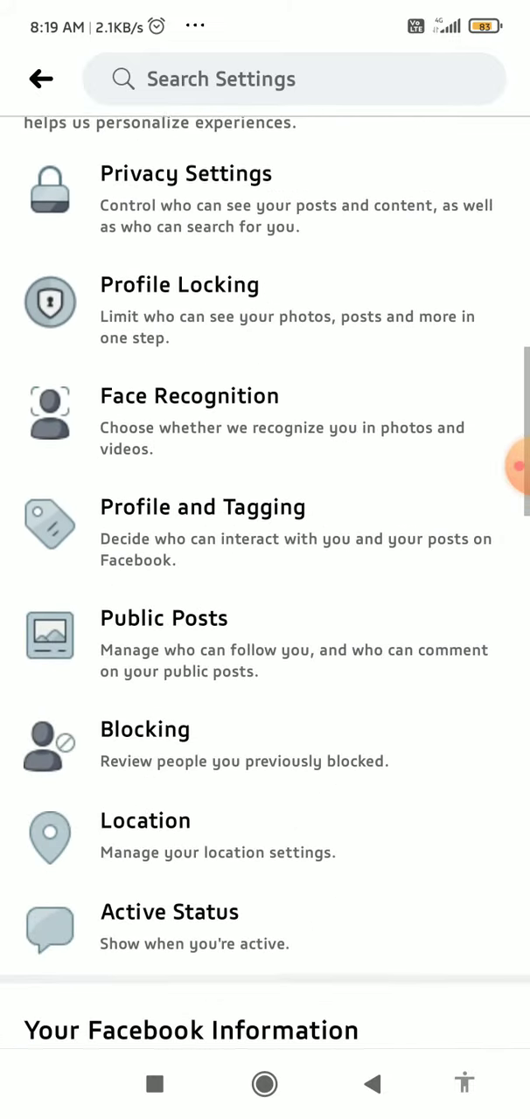
{"action": "scroll", "scroll_direction": "down", "scroll_amount": 3}
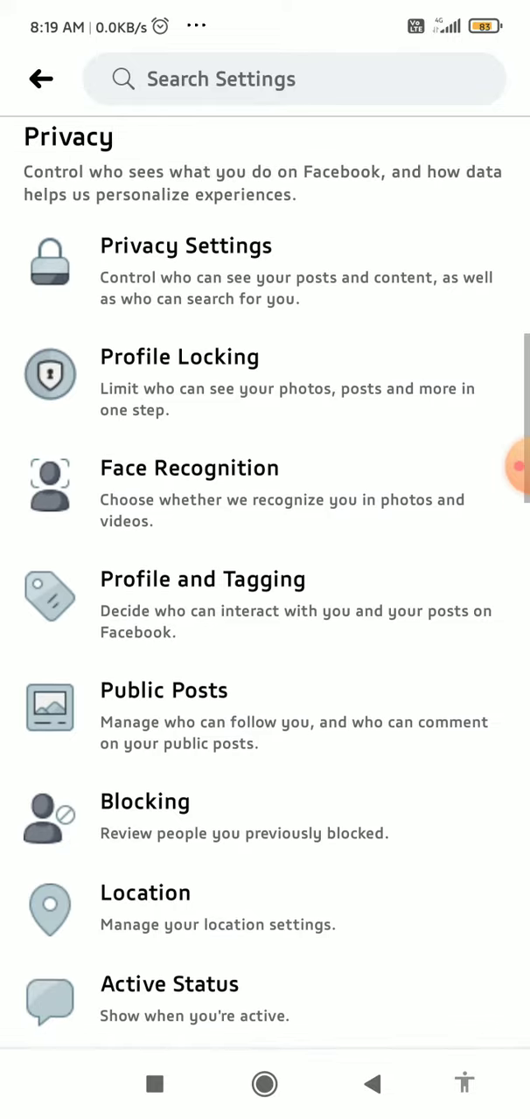
{"action": "scroll", "scroll_direction": "down", "scroll_amount": 3}
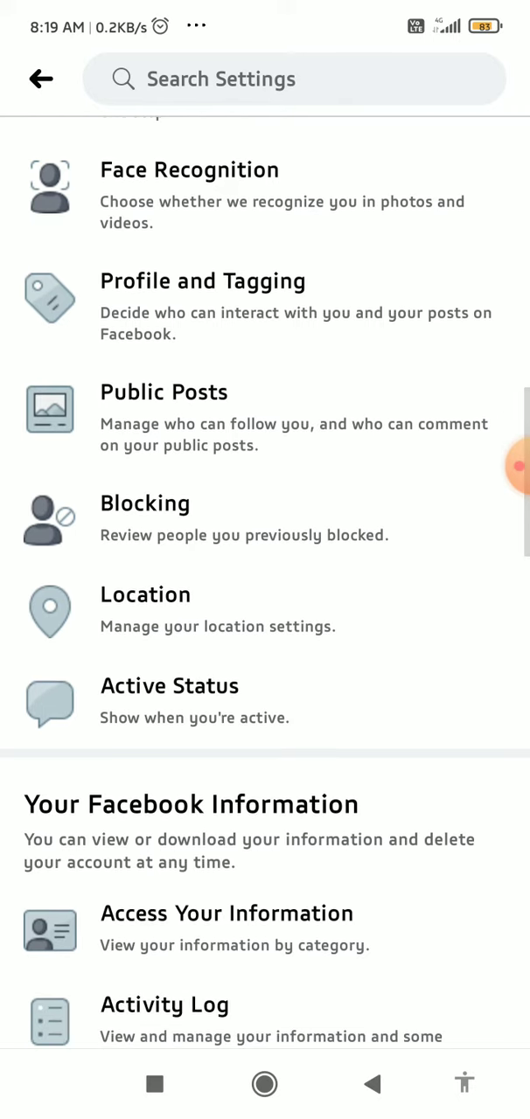
Turn 'Show when you're active' off in Active Status and confirm with TURN OFF
{"action": "left_click", "coordinate": [169, 686]}
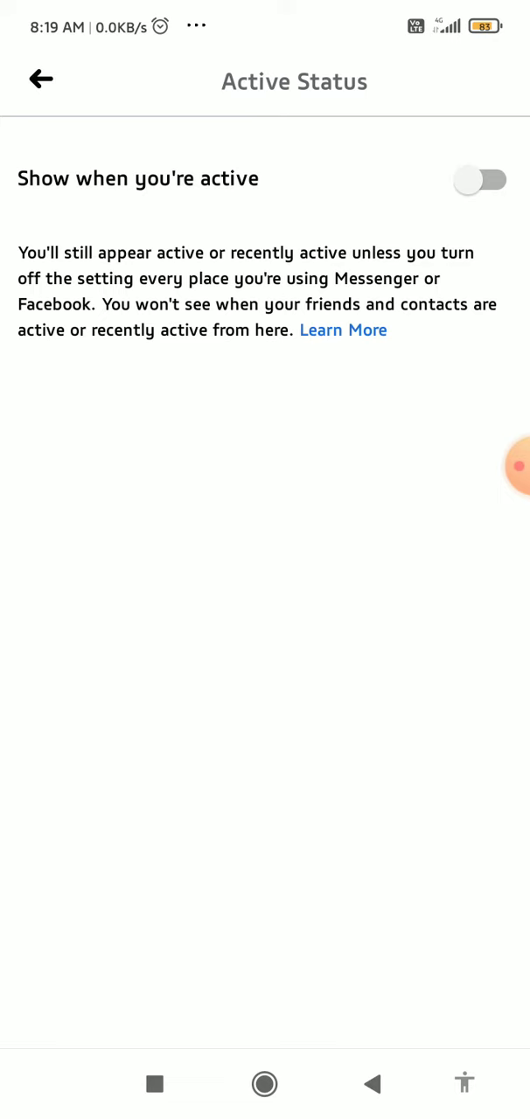
{"action": "left_click", "coordinate": [478, 178]}
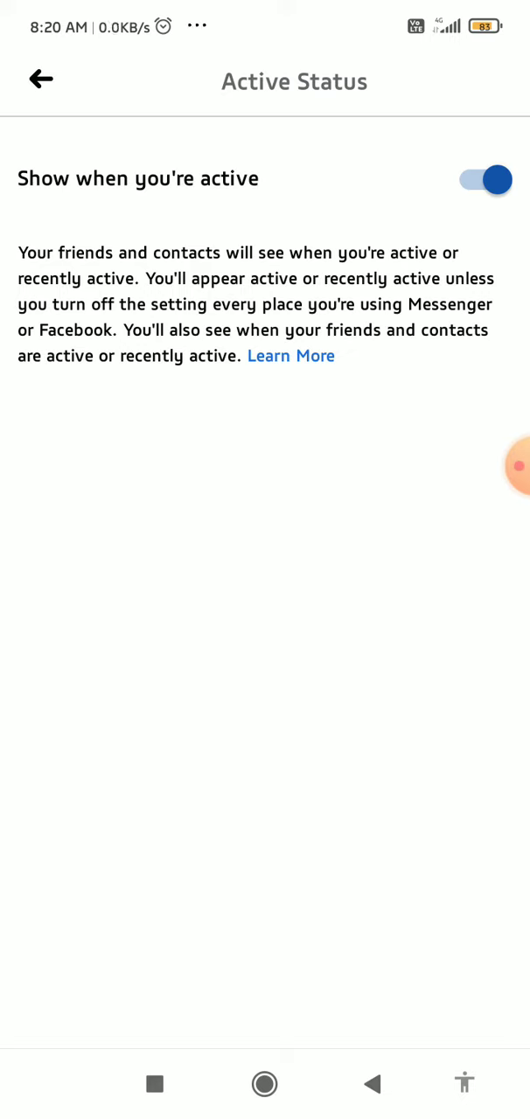
{"action": "left_click", "coordinate": [483, 178]}
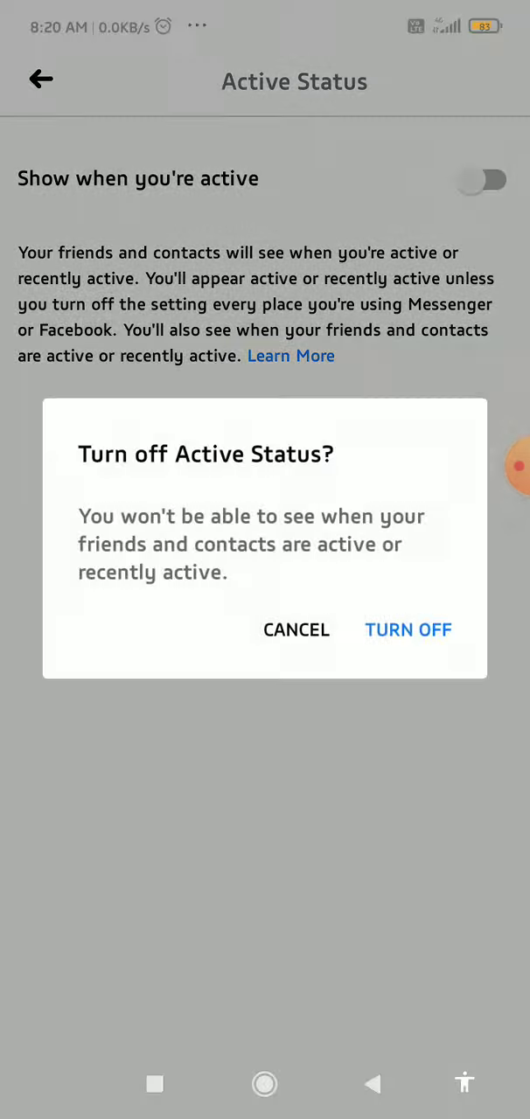
{"action": "left_click", "coordinate": [407, 630]}
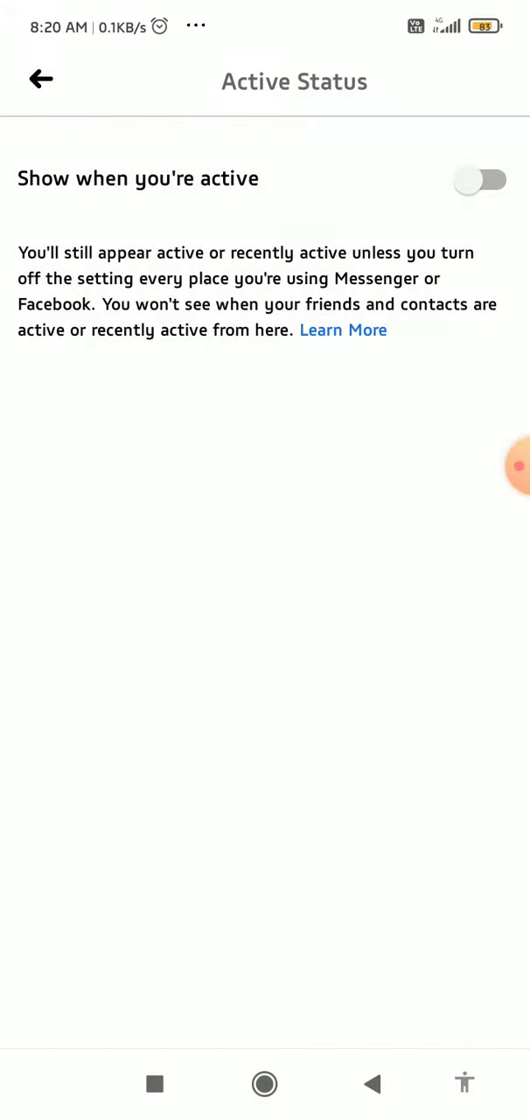